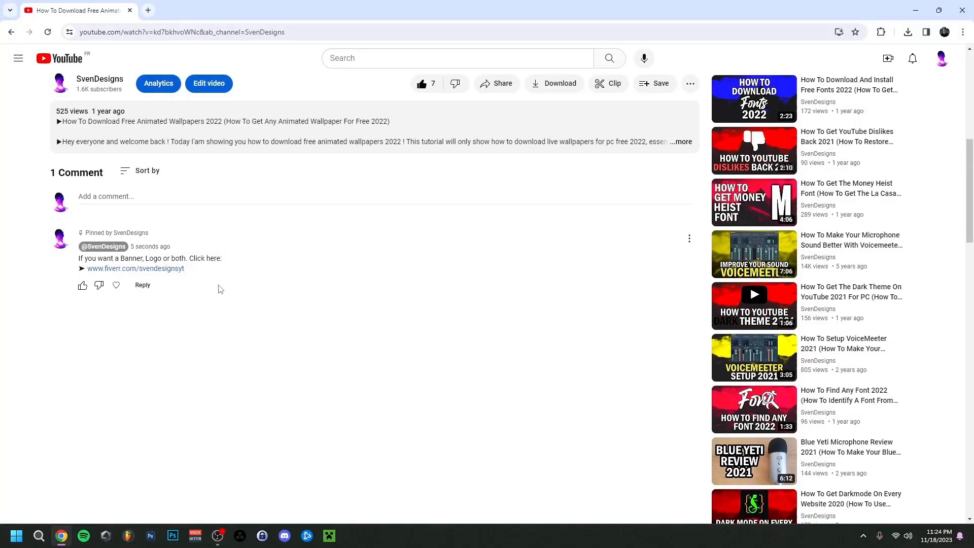
Bring OBS Studio 31.0.4 forward to read the 'New update available' notice for 32.0.1
click(134, 267)
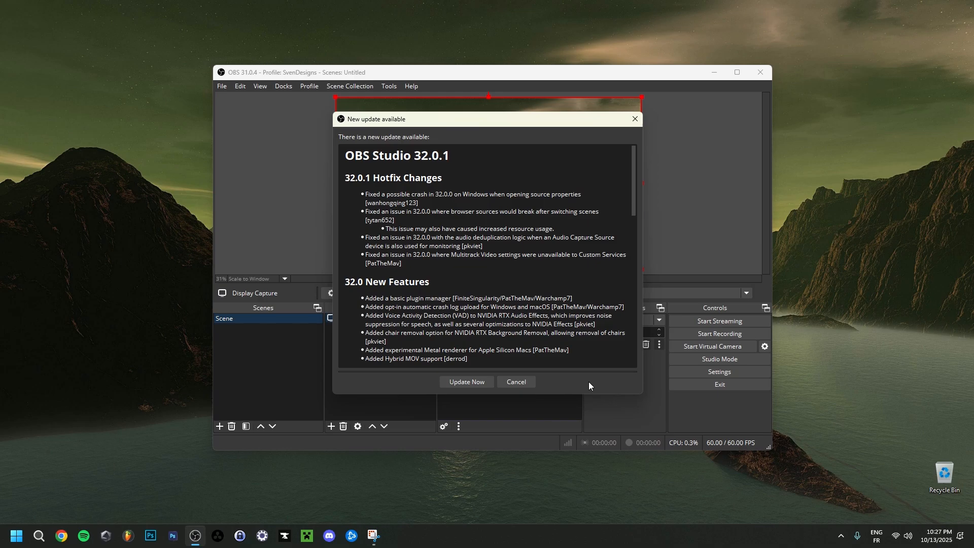
mouse_move(515, 381)
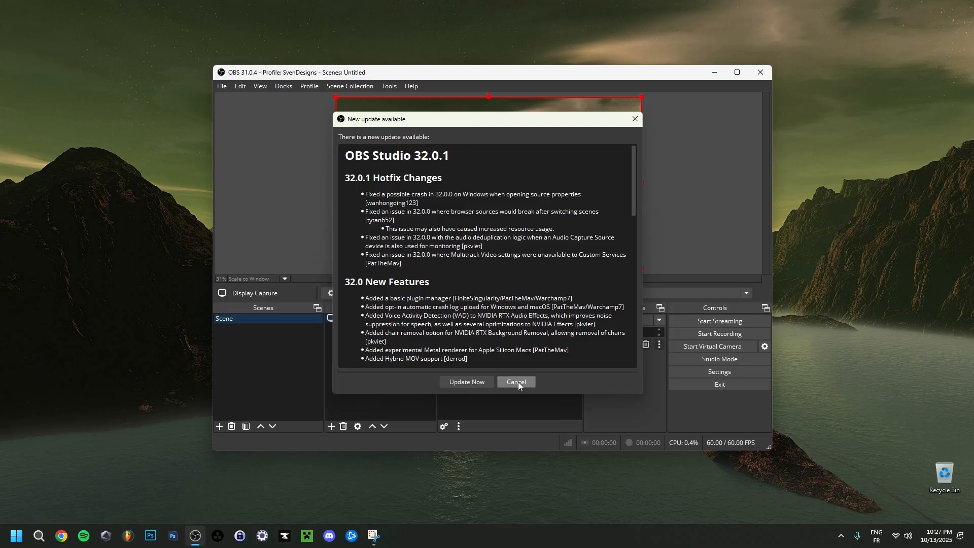
Cancel the update notice, then run Help > Check For Updates to bring the 32.0.1 offer back
click(514, 381)
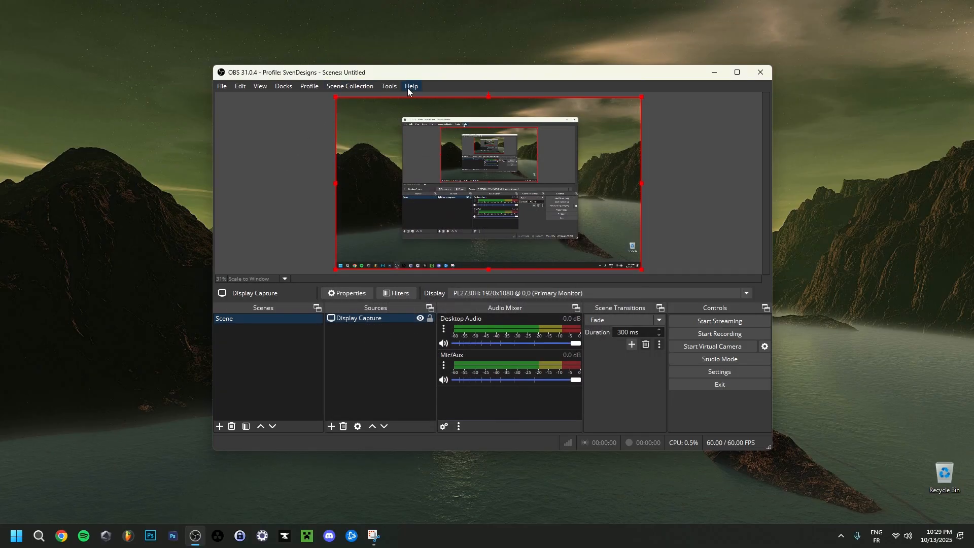
click(411, 85)
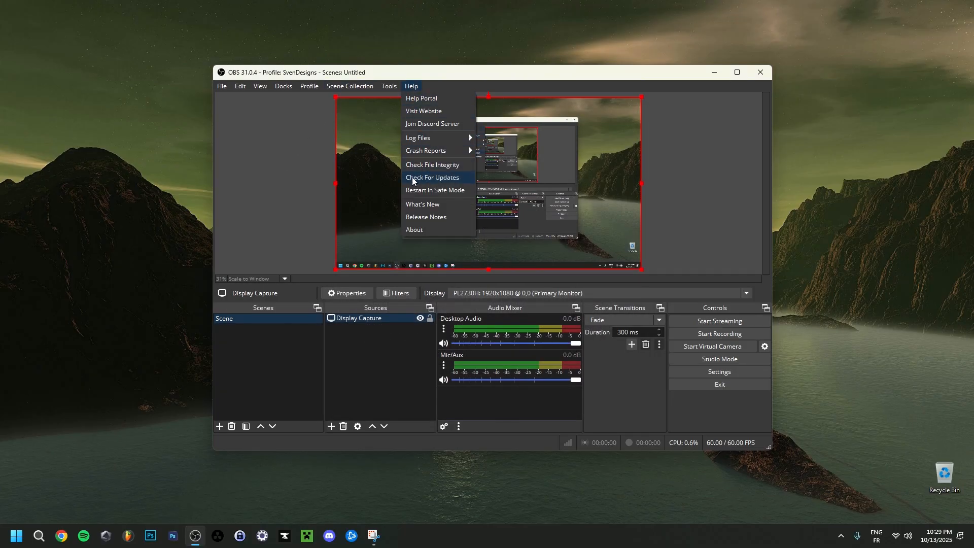
click(432, 176)
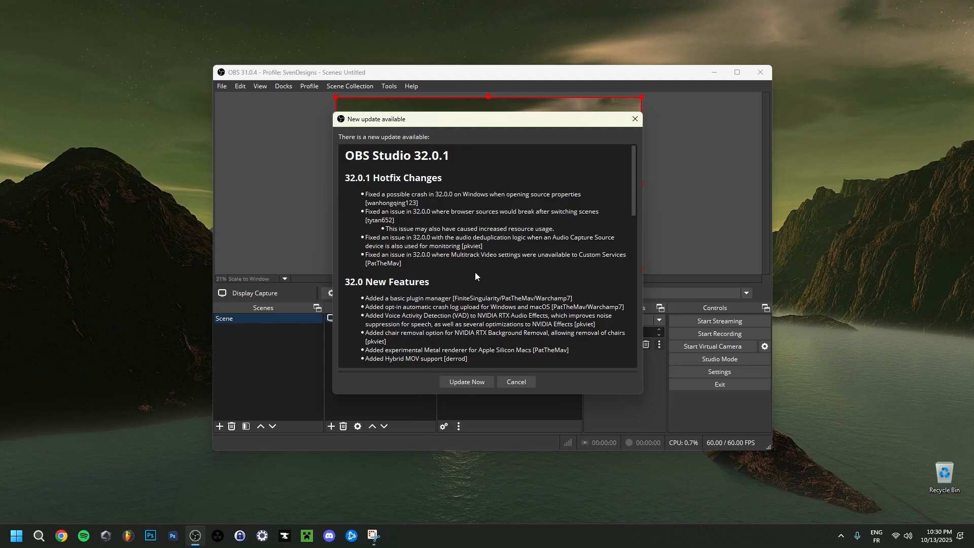
mouse_move(425, 394)
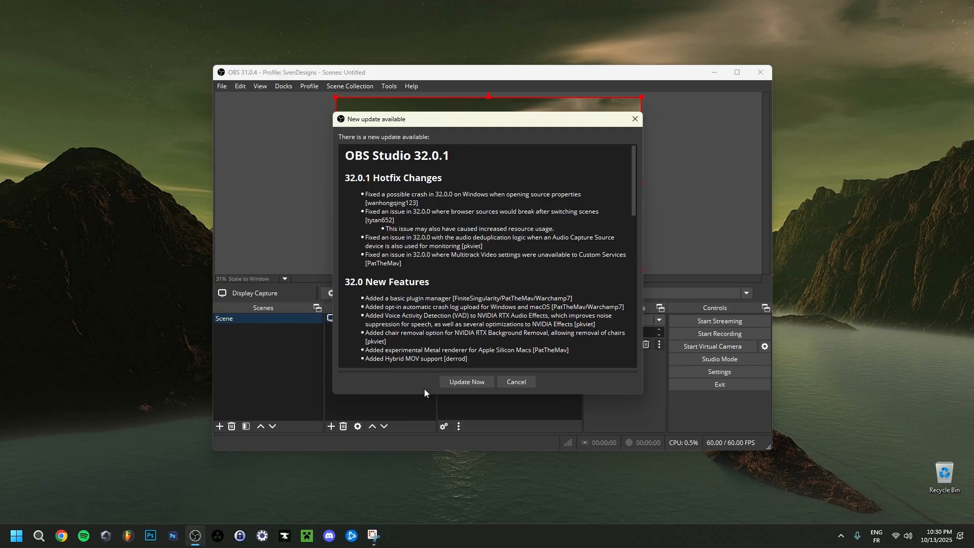
Install the 32.0.1 update with Update Now and relaunch OBS once it completes
click(466, 381)
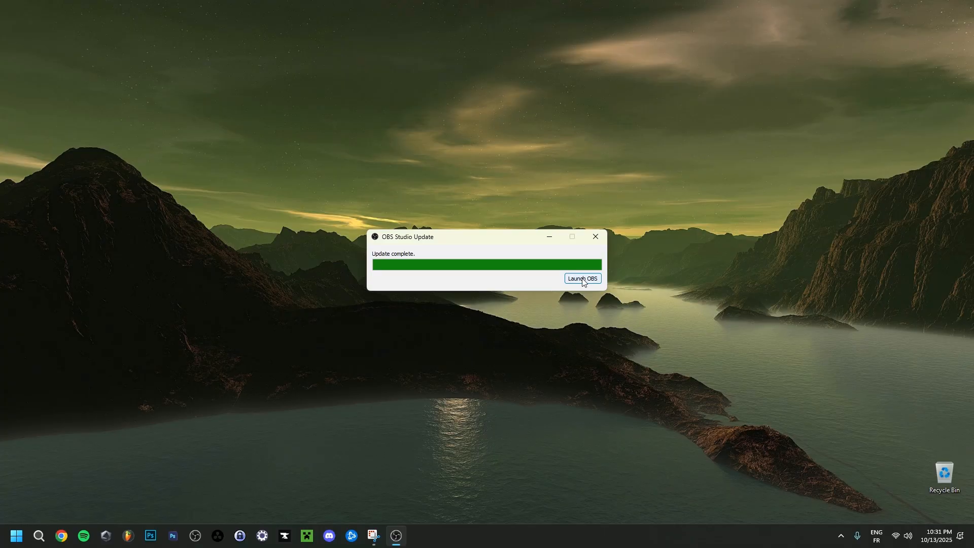
click(582, 278)
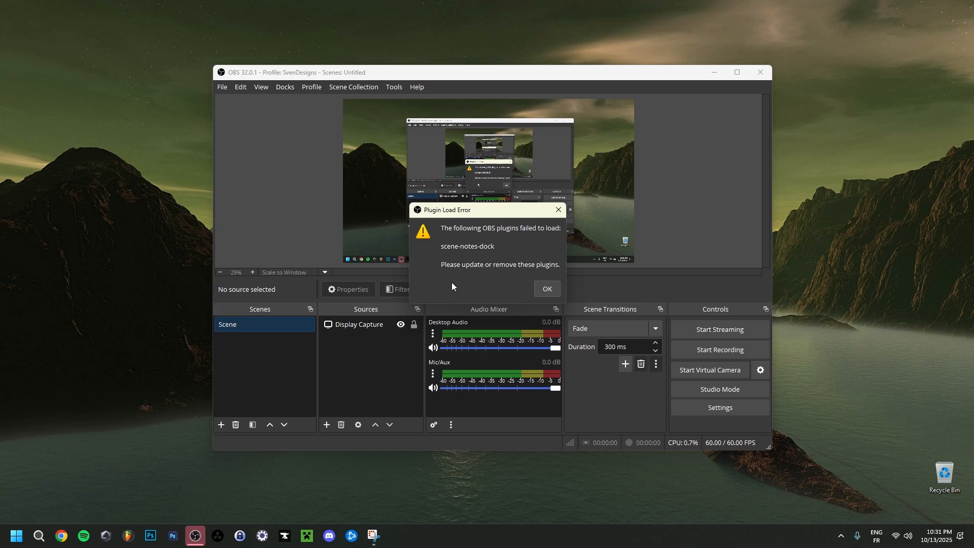
mouse_move(472, 280)
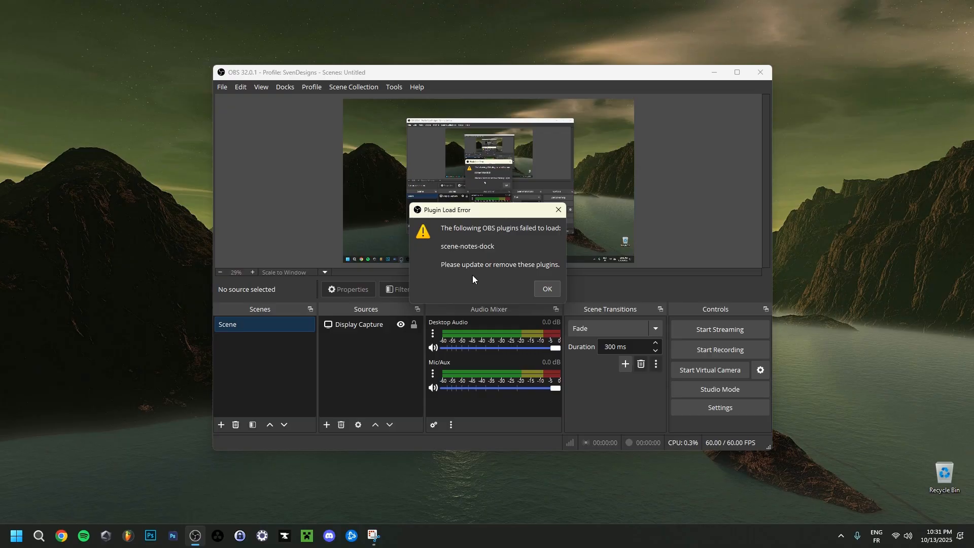
mouse_move(478, 258)
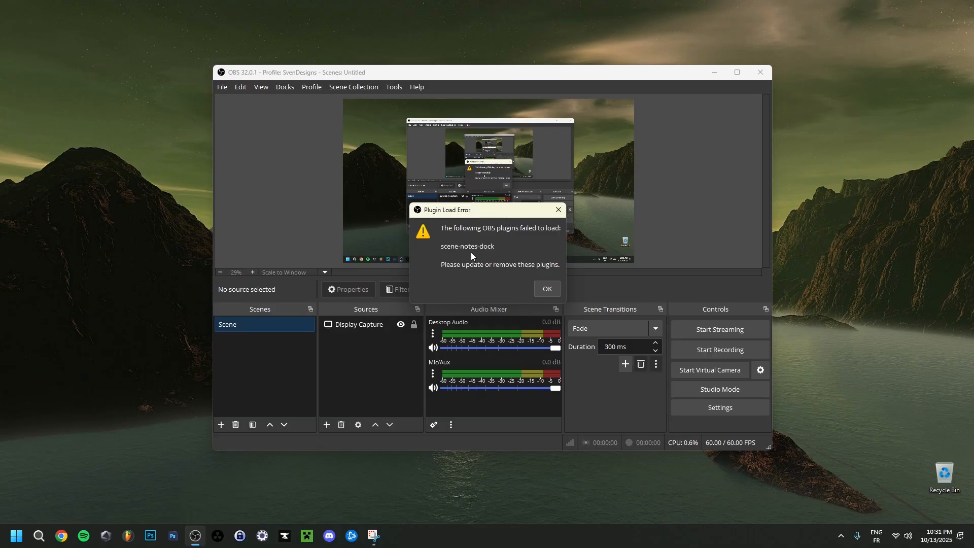
mouse_move(495, 276)
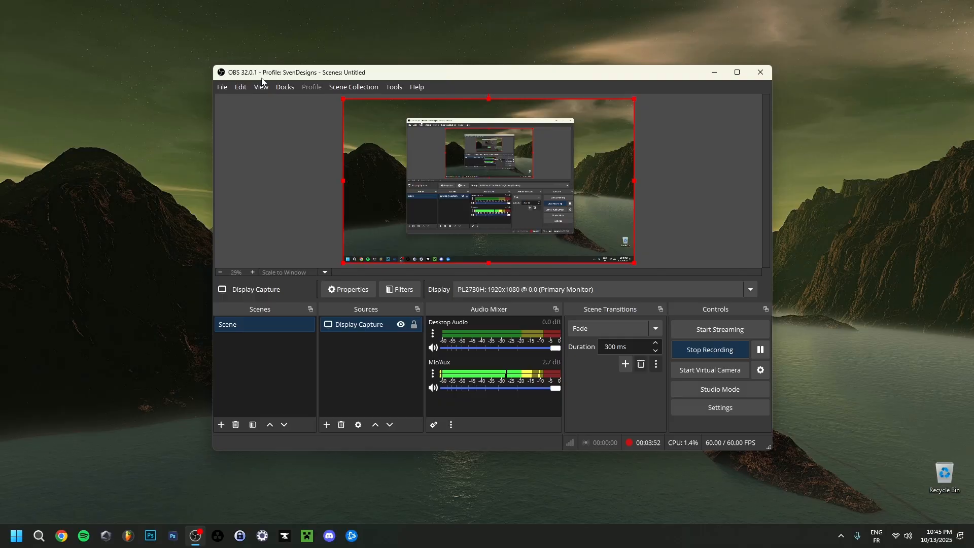
mouse_move(322, 358)
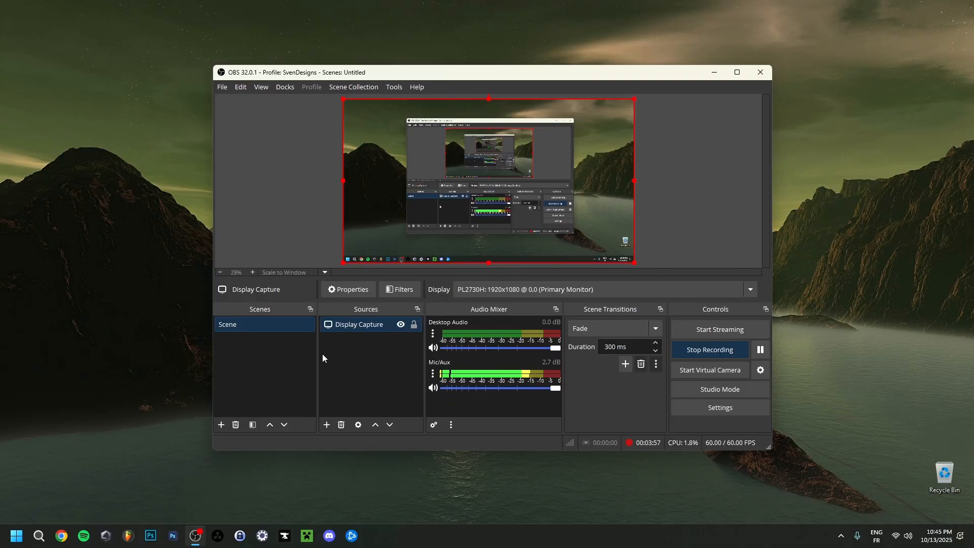
Run Help > Check For Updates, acknowledge 'No updates are currently available', and view the update settings
click(416, 87)
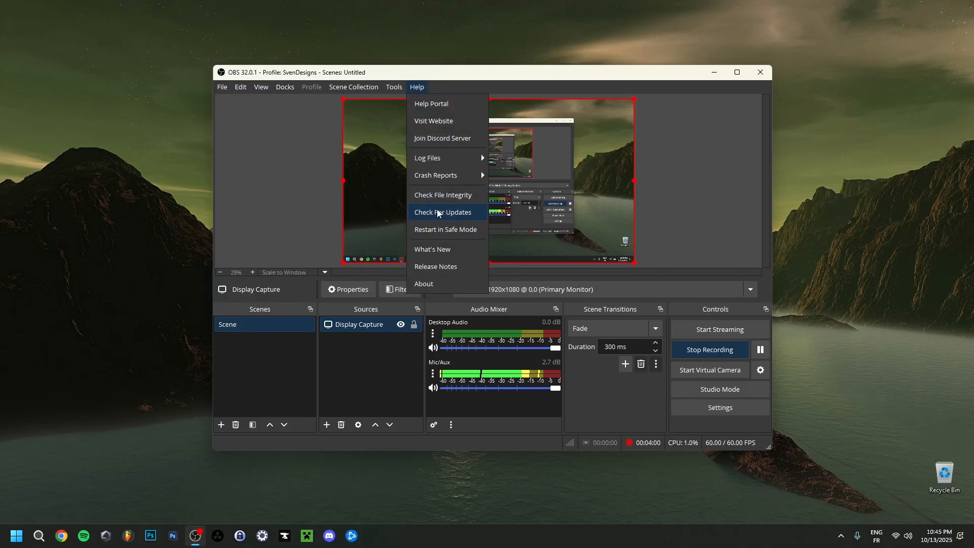
click(442, 212)
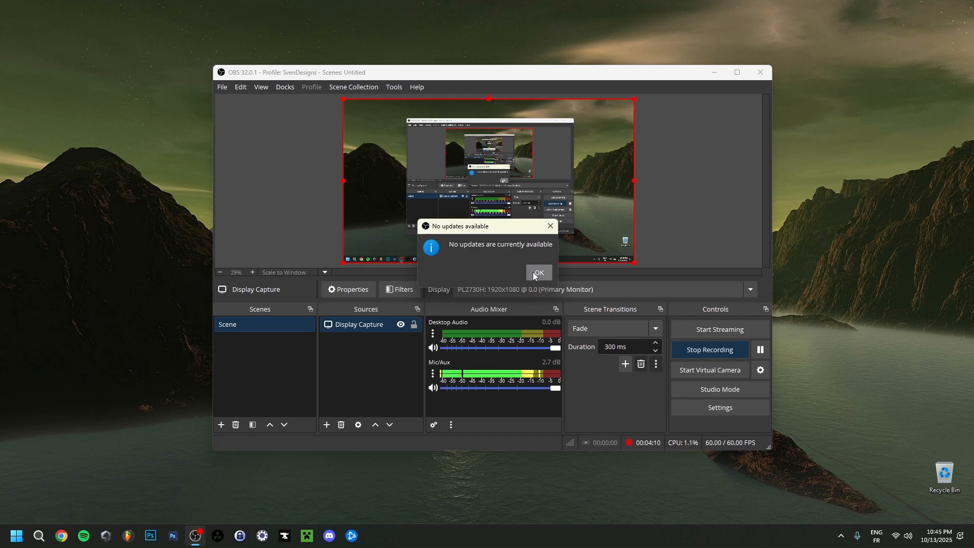
click(537, 272)
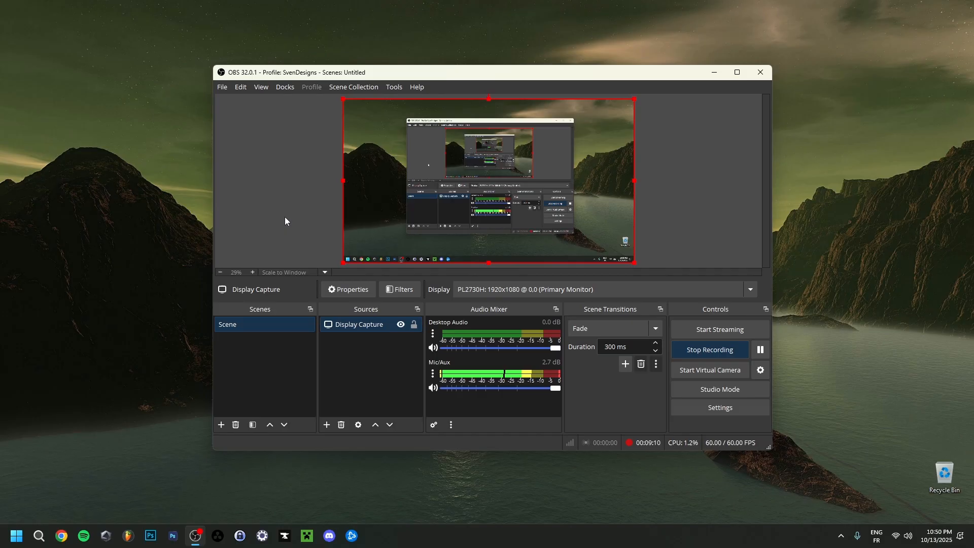
click(718, 406)
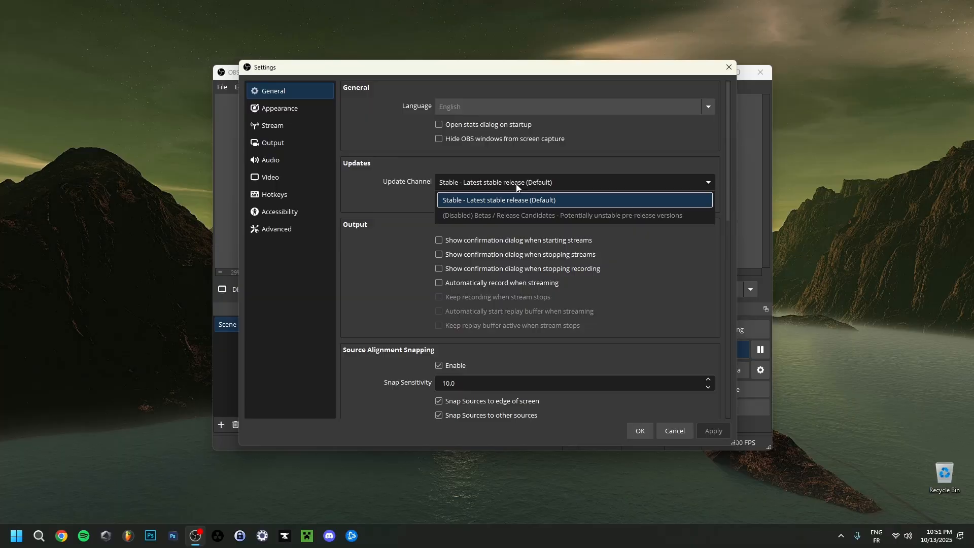
mouse_move(485, 222)
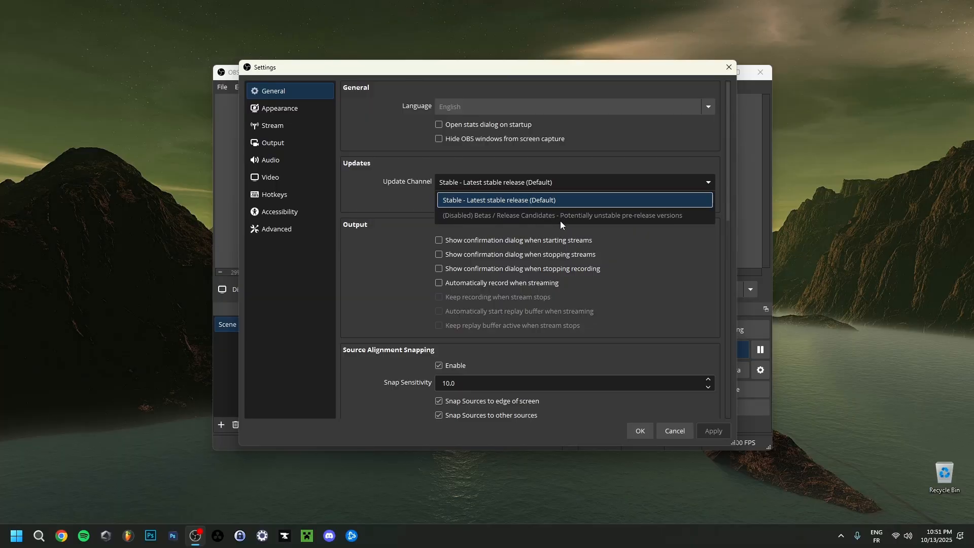
mouse_move(662, 230)
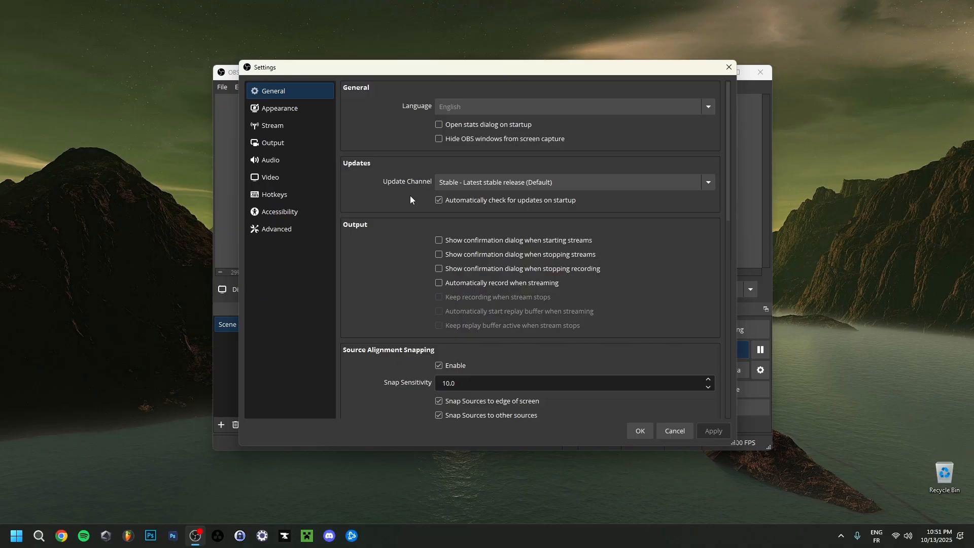
mouse_move(429, 192)
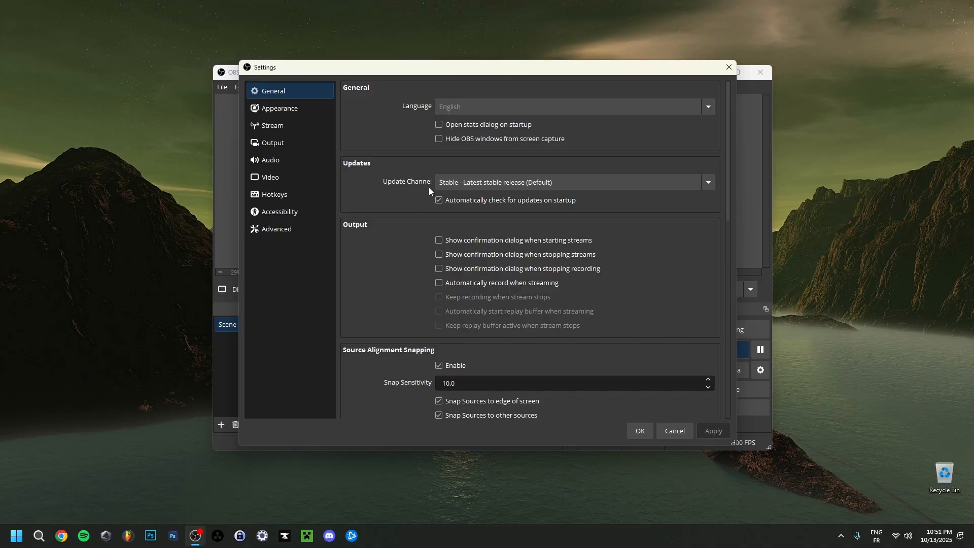
mouse_move(436, 212)
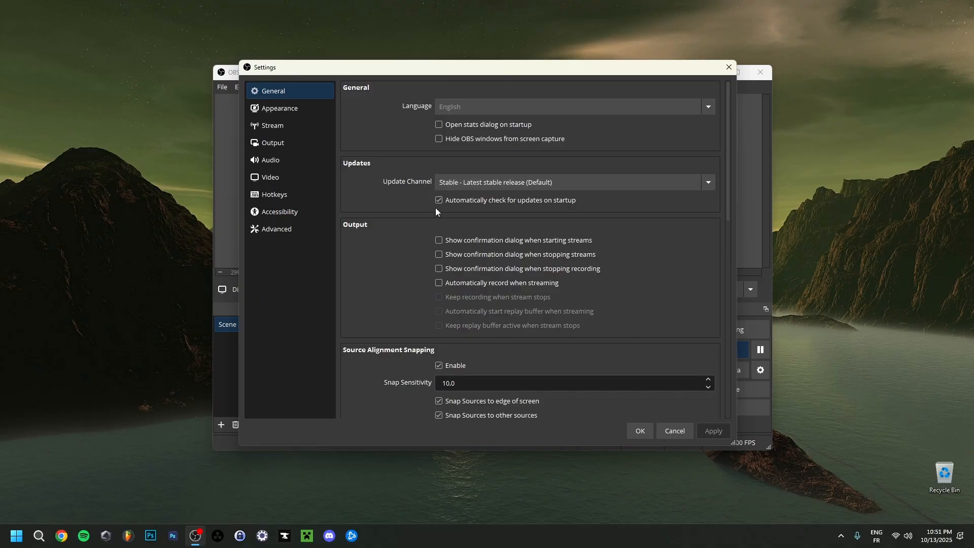
mouse_move(465, 215)
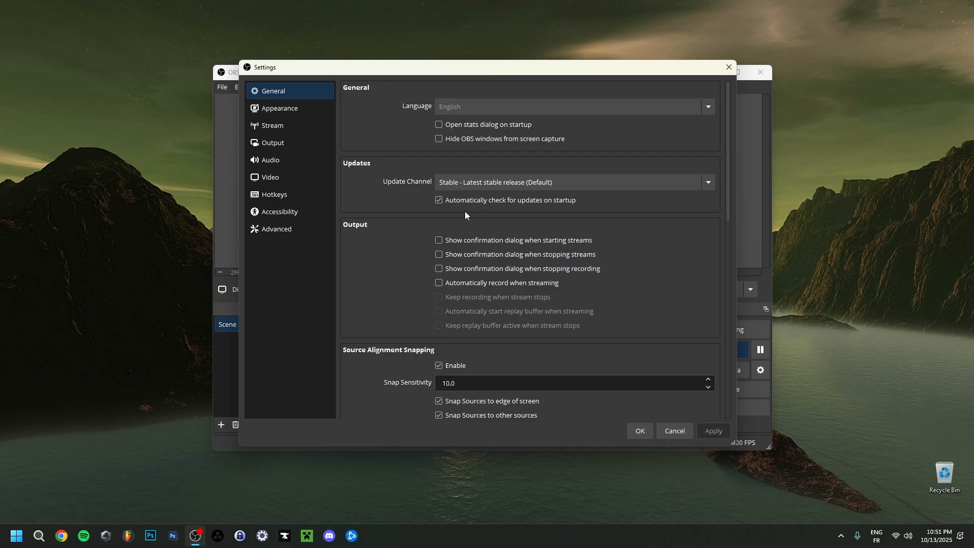
mouse_move(445, 213)
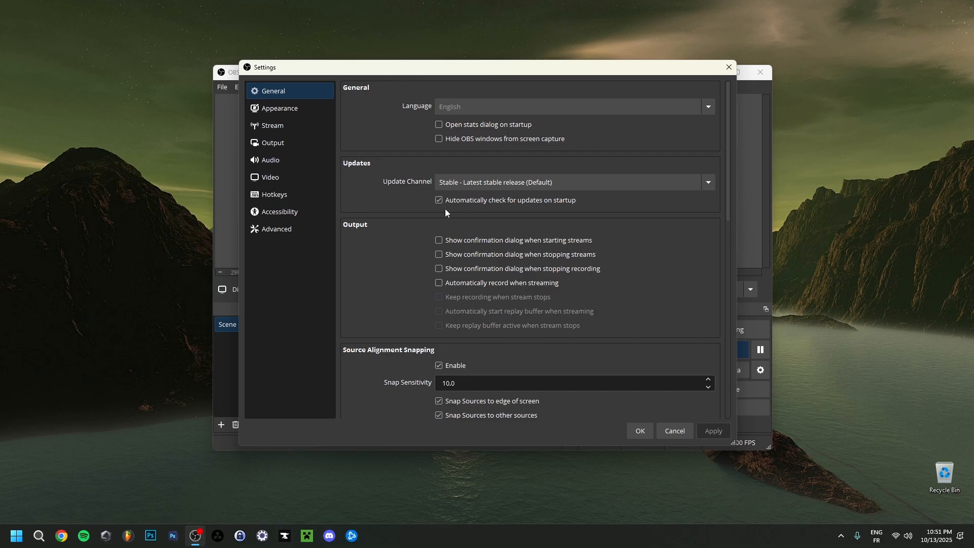
mouse_move(427, 211)
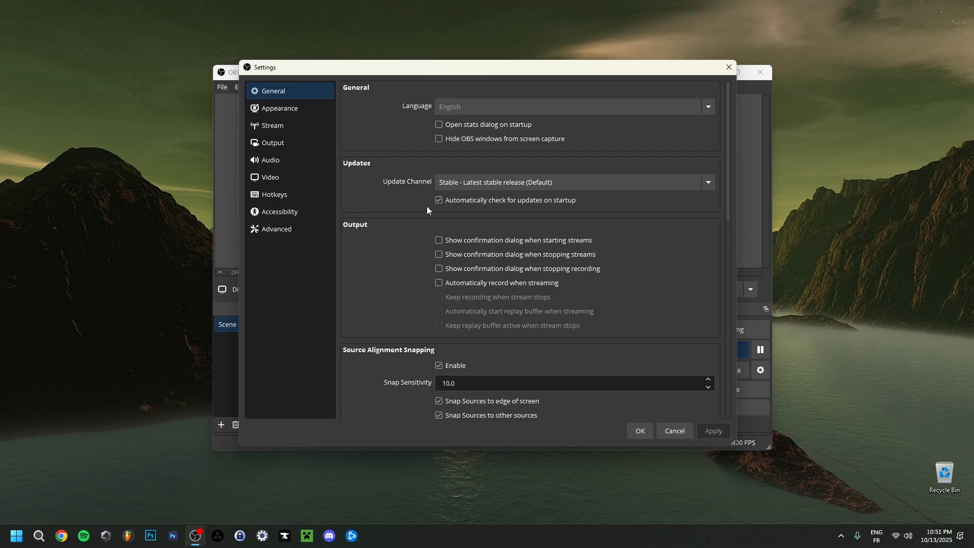
mouse_move(442, 211)
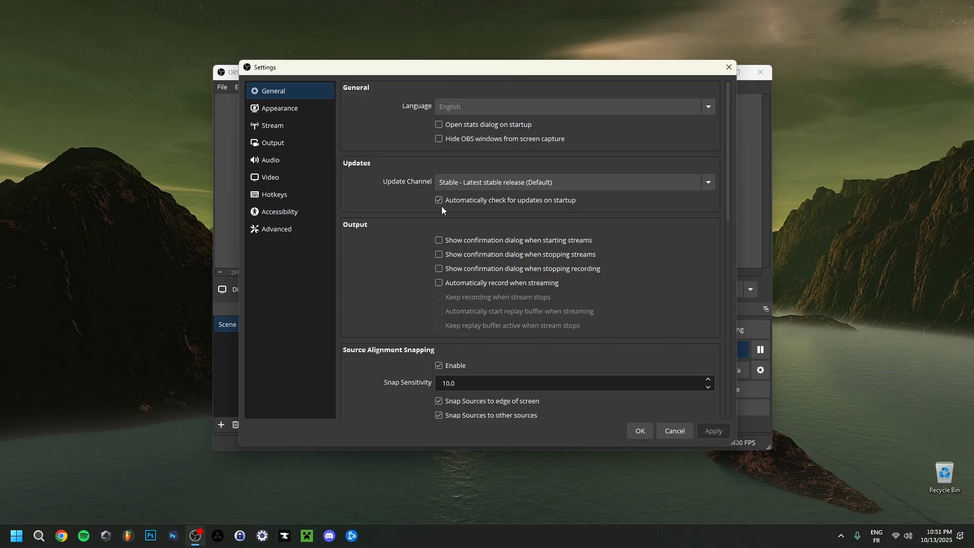
mouse_move(720, 446)
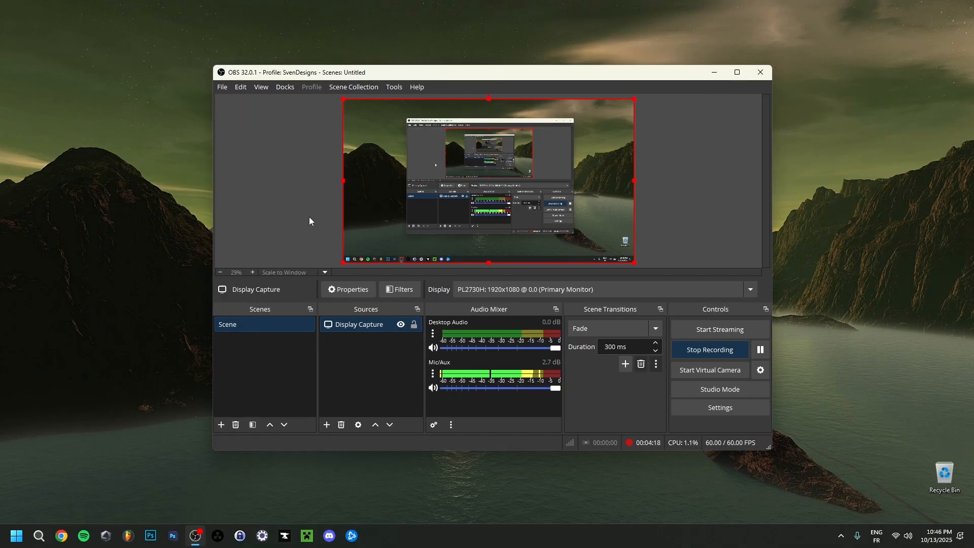
mouse_move(739, 97)
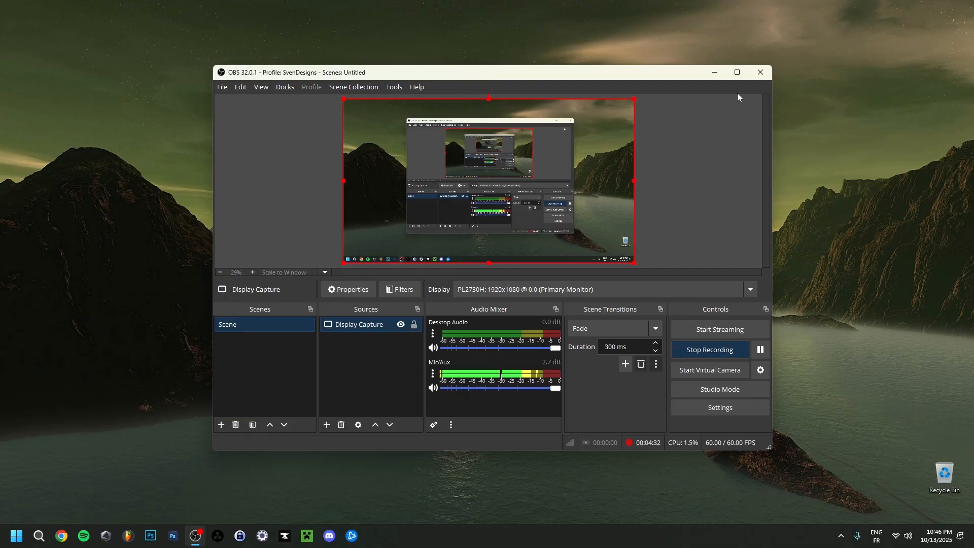
mouse_move(79, 271)
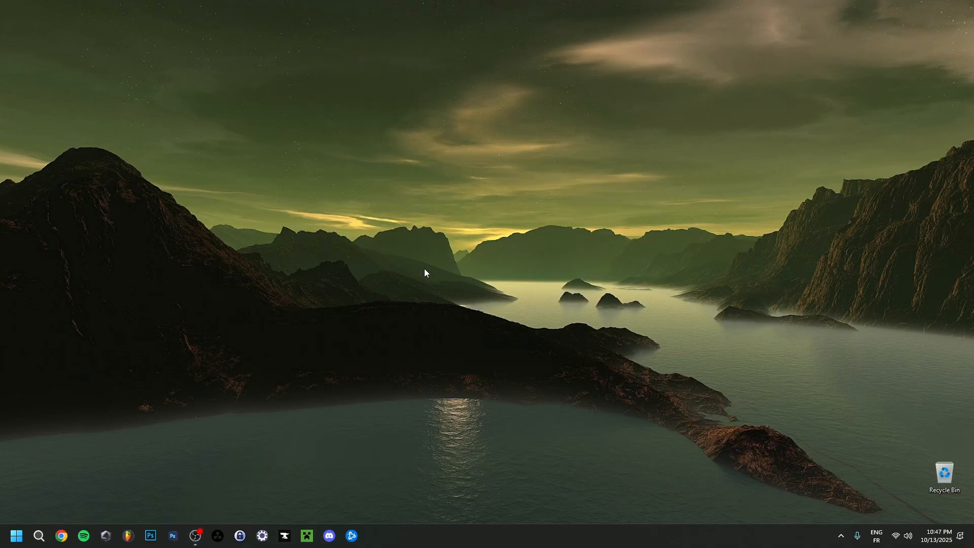
Reach Windows Settings > Installed apps and reveal the Uninstall option for OBS Studio
click(15, 535)
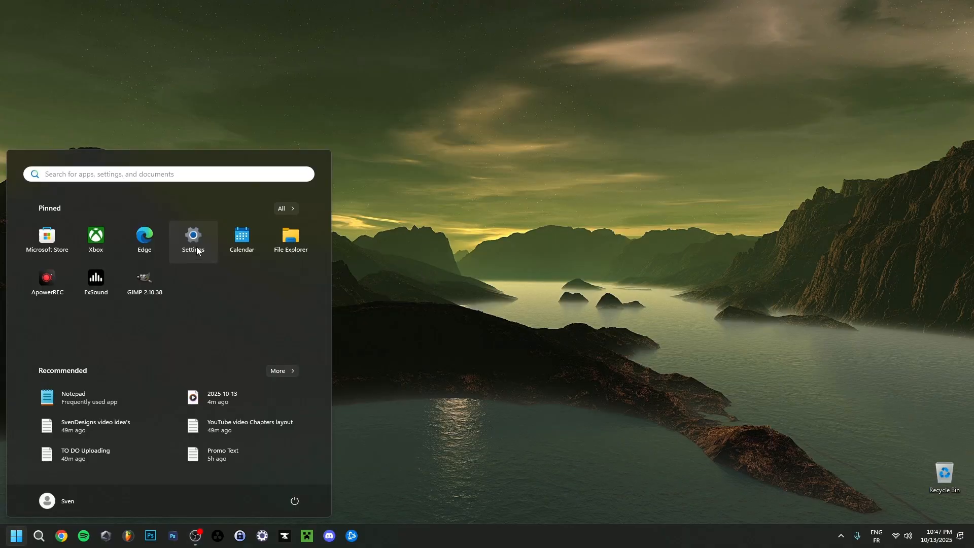
click(192, 234)
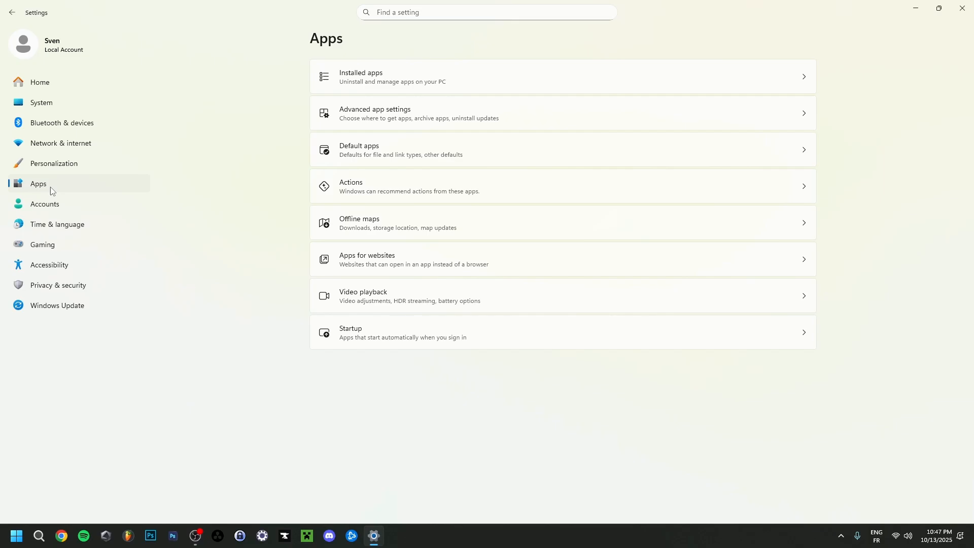
click(360, 76)
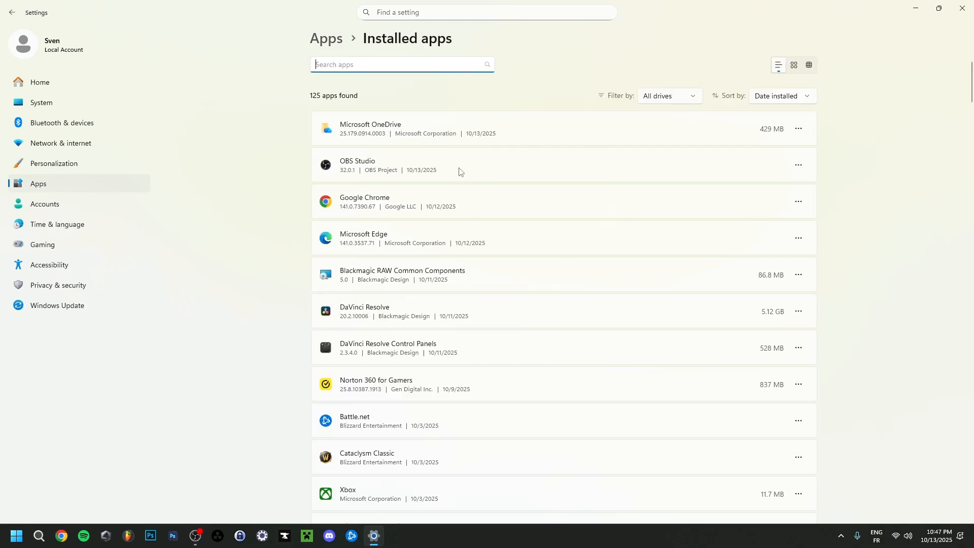
click(798, 165)
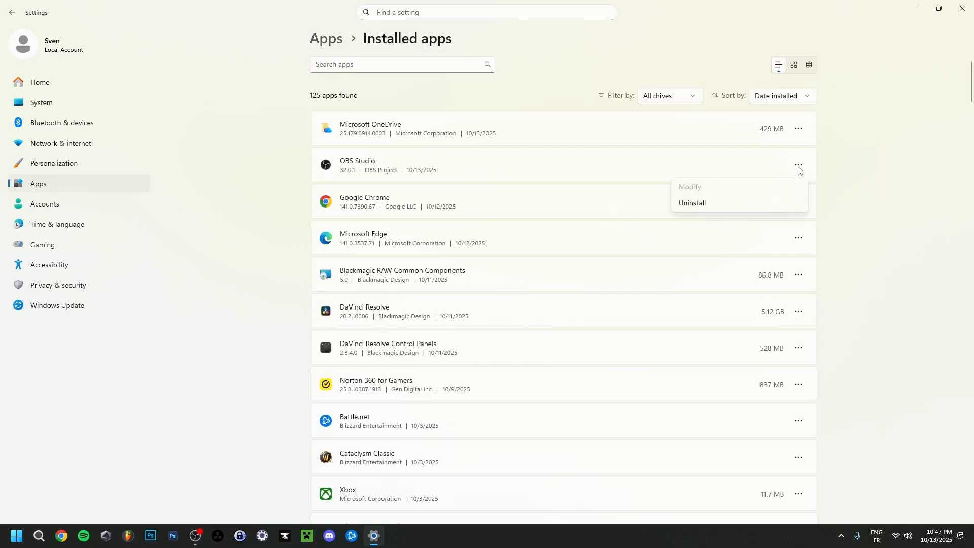
click(879, 149)
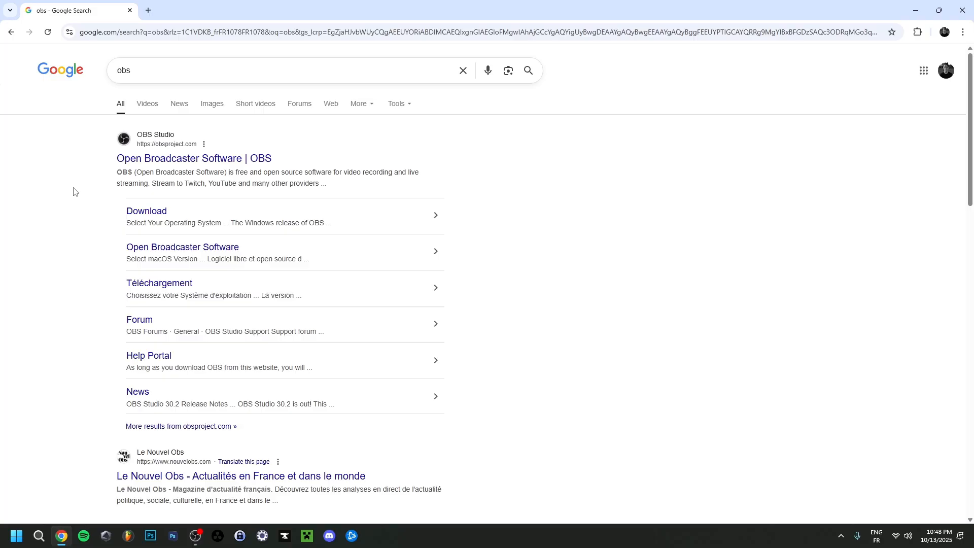
mouse_move(165, 165)
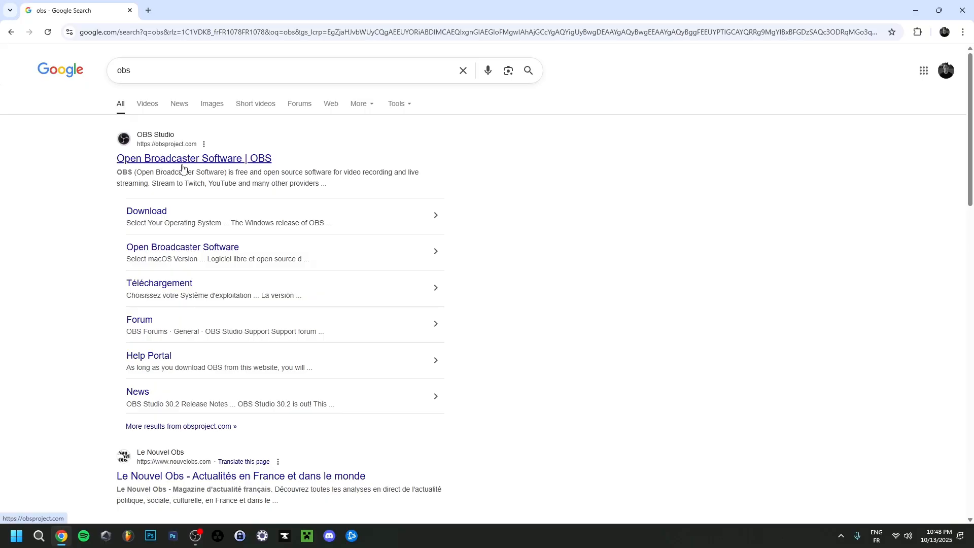
Go from the OBS search result to the official site's Windows download page for 32.0.1
click(193, 158)
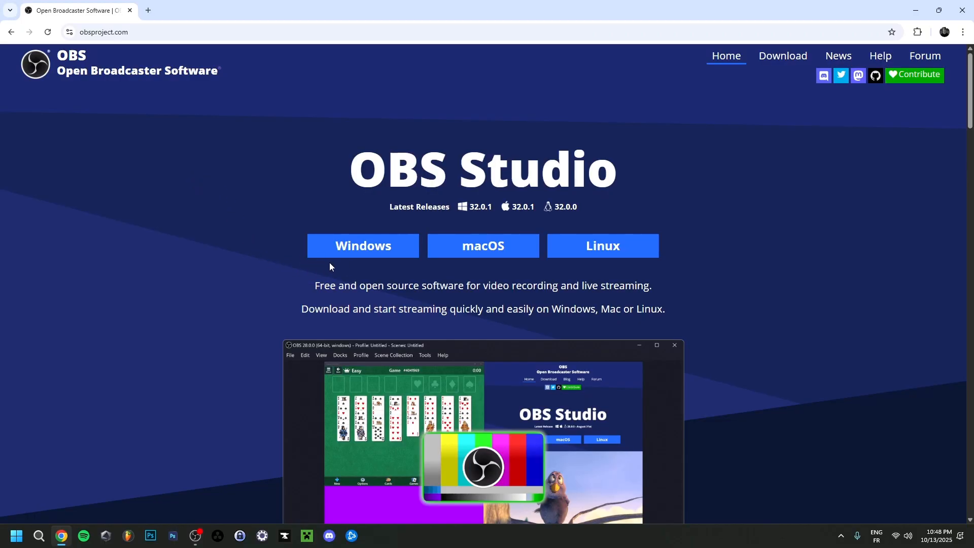
mouse_move(363, 246)
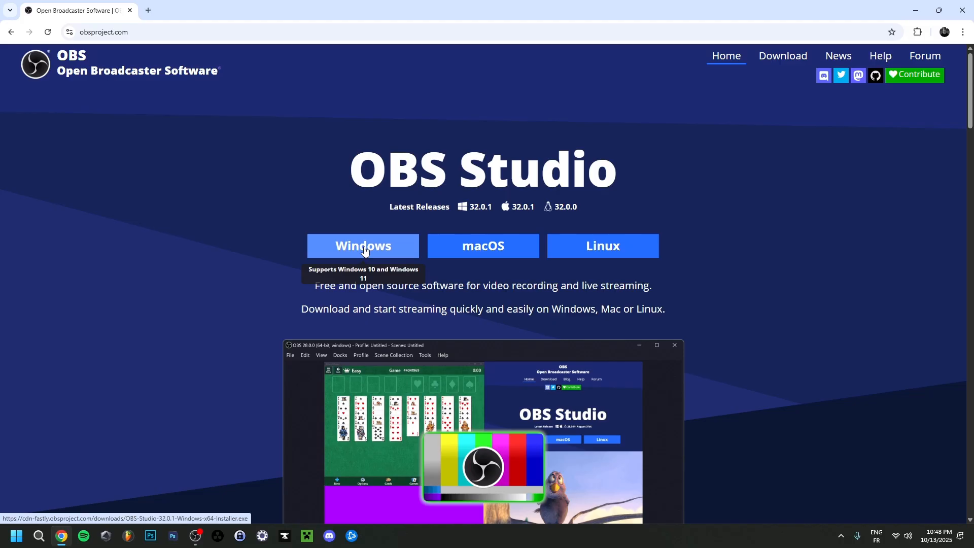
click(363, 246)
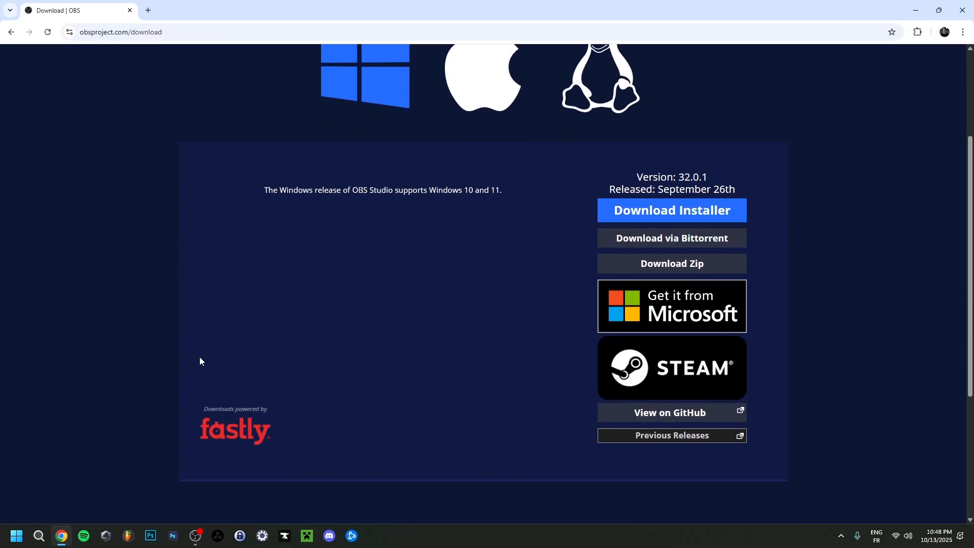
mouse_move(670, 438)
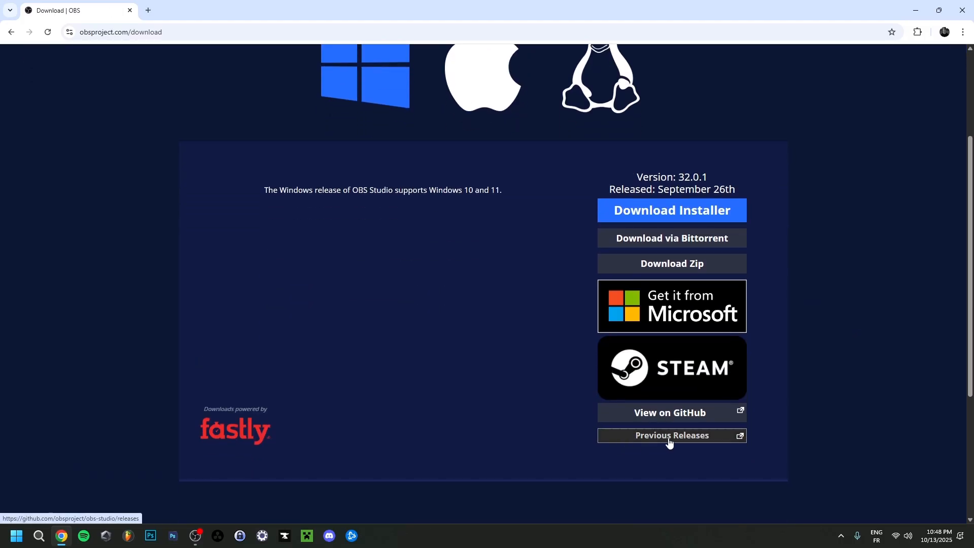
View Previous Releases on GitHub and scroll through the 32.0.1 assets, checksums and bug-fix notes
click(671, 435)
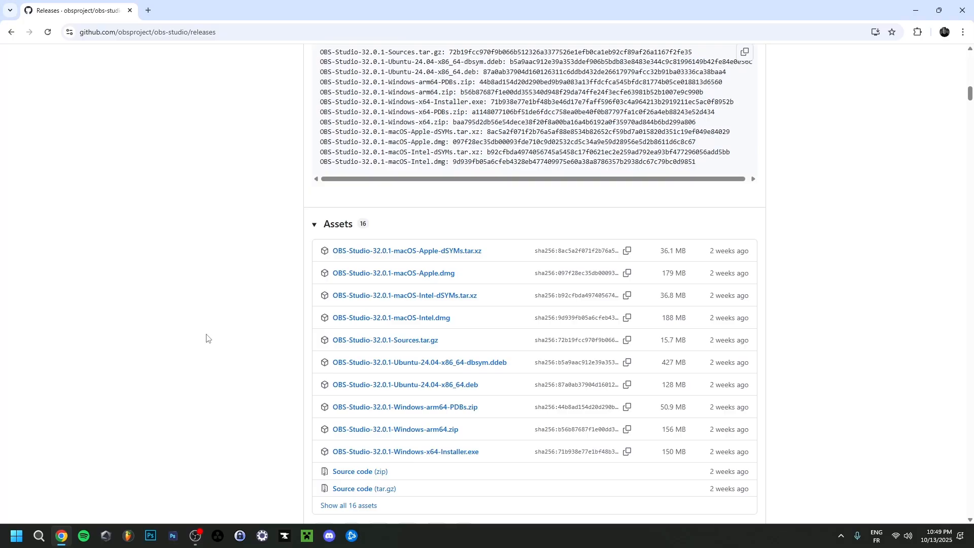
scroll(up, 3)
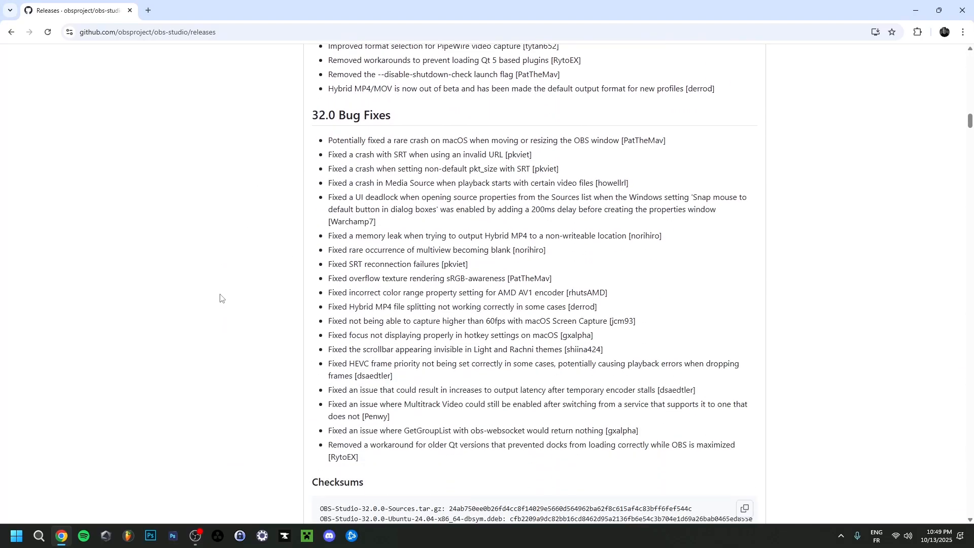
scroll(down, 3)
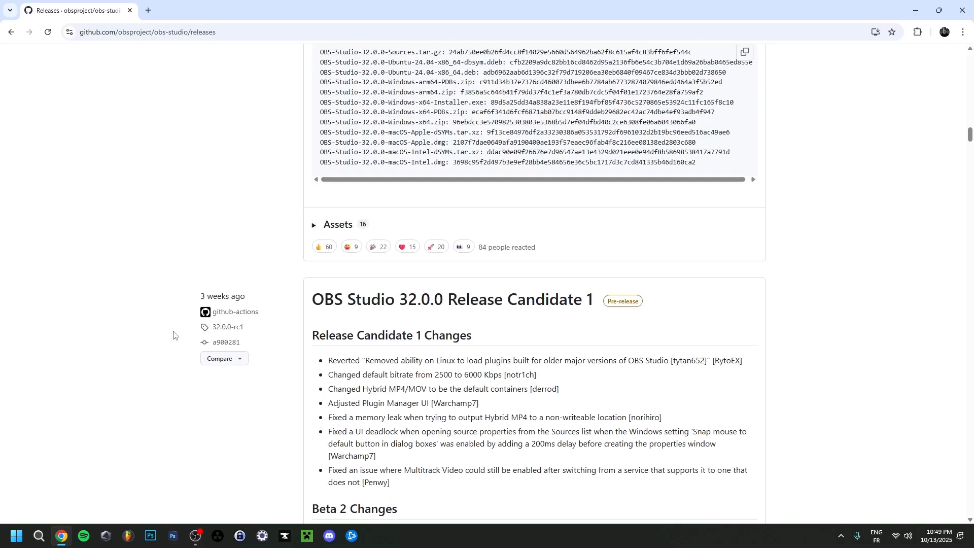
scroll(down, 3)
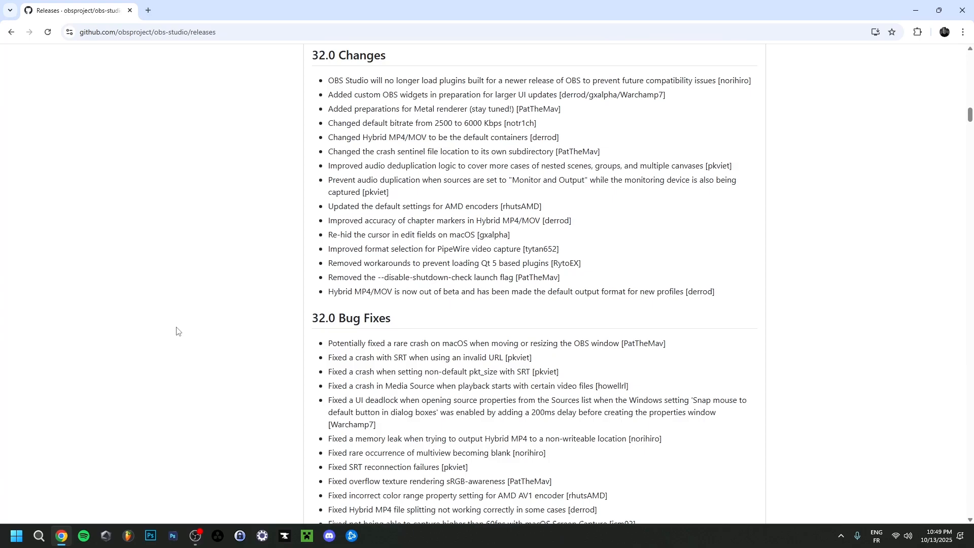
scroll(down, 3)
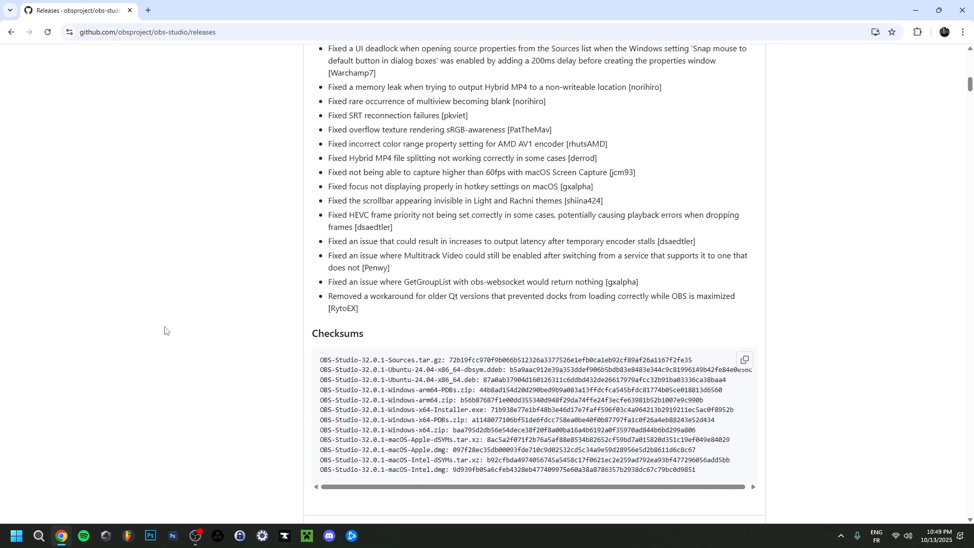
scroll(up, 3)
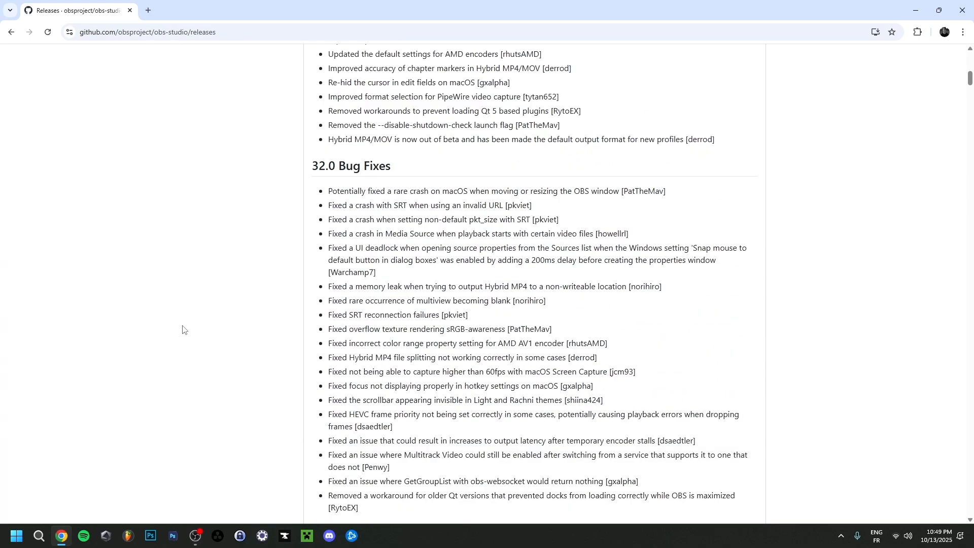